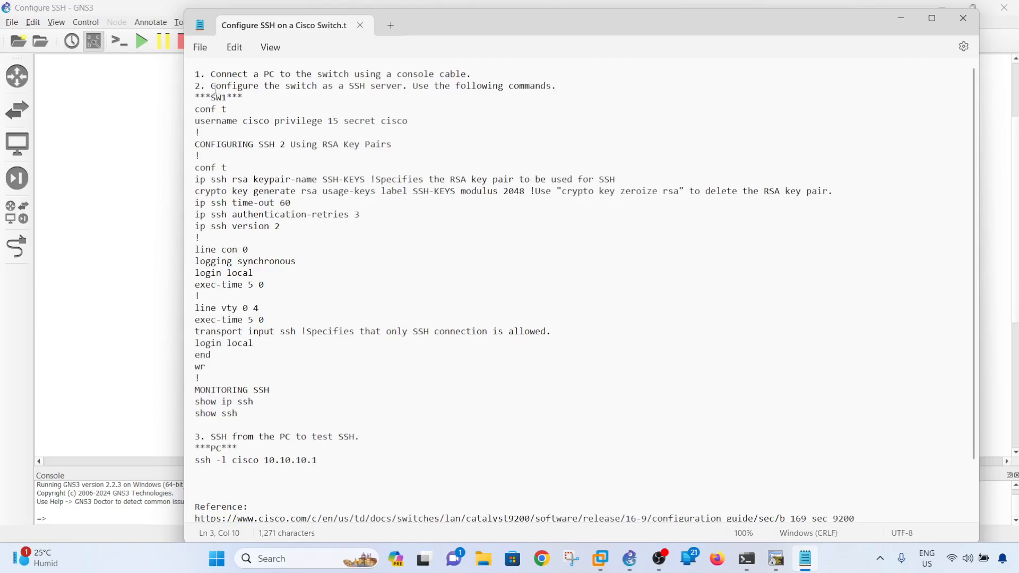
- Arrange the SW1 console session beside the Notepad SSH configuration notes
double_click(232, 85)
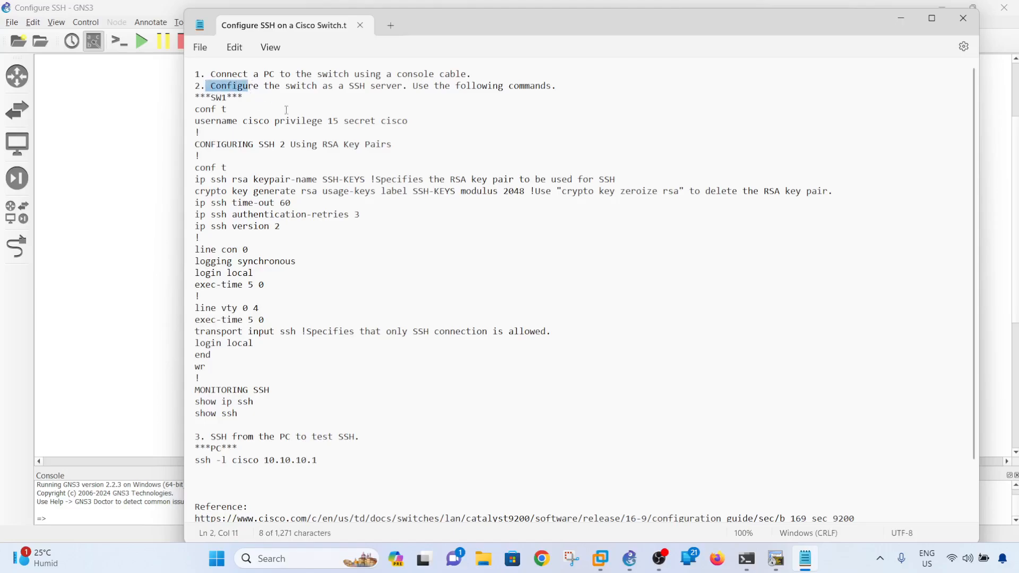
mouse_move(297, 121)
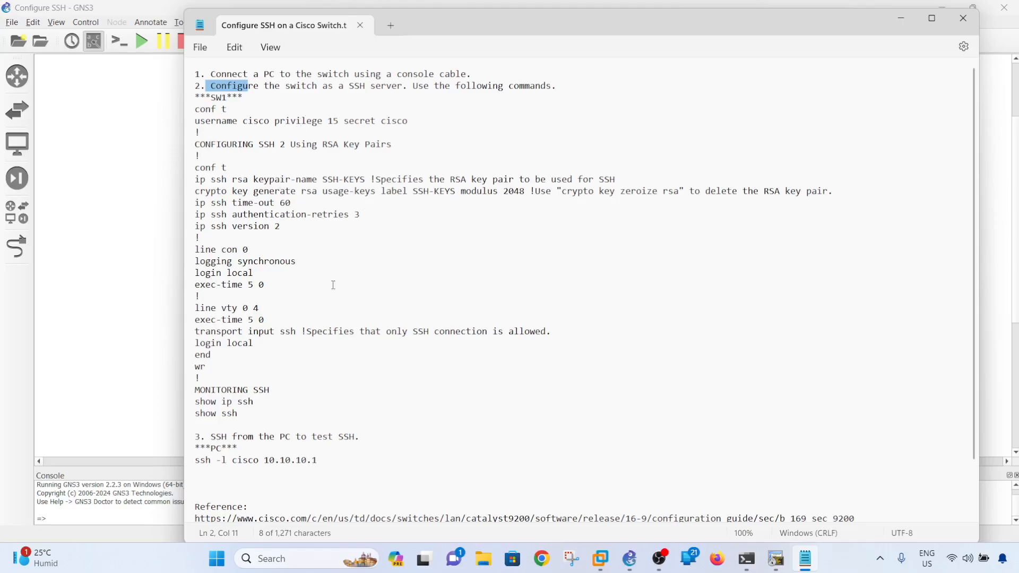
mouse_move(134, 247)
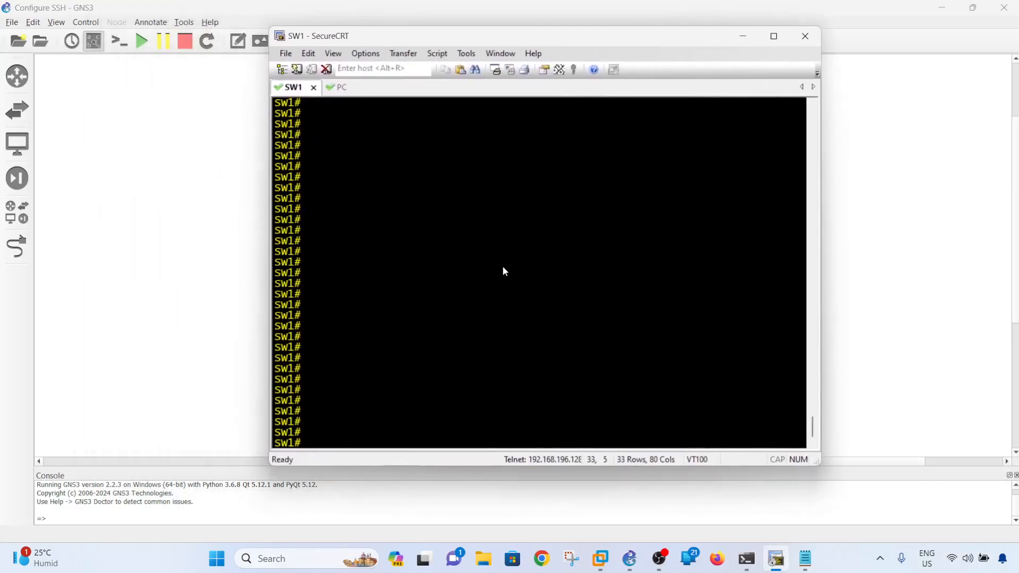
mouse_move(205, 195)
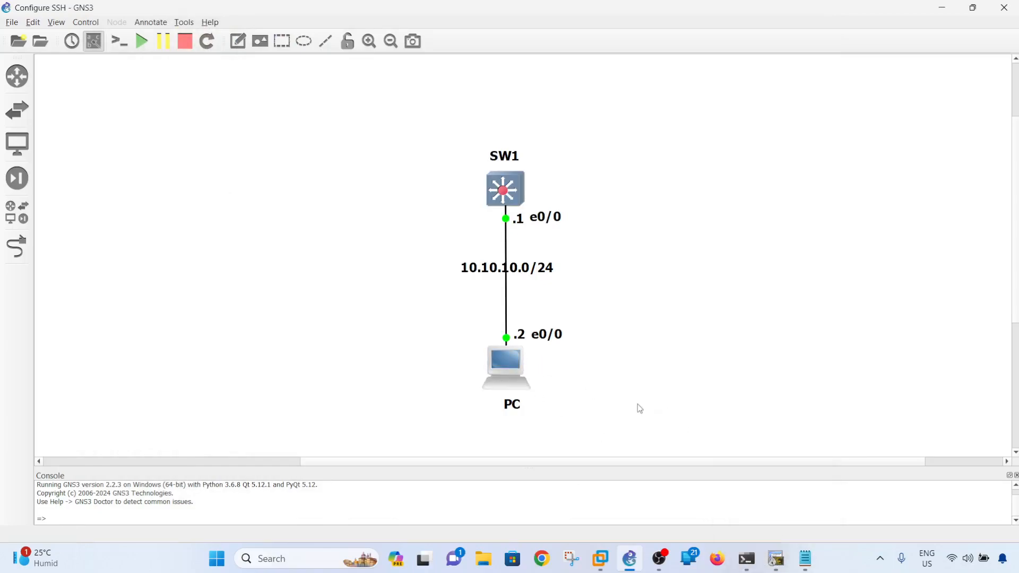
mouse_move(562, 388)
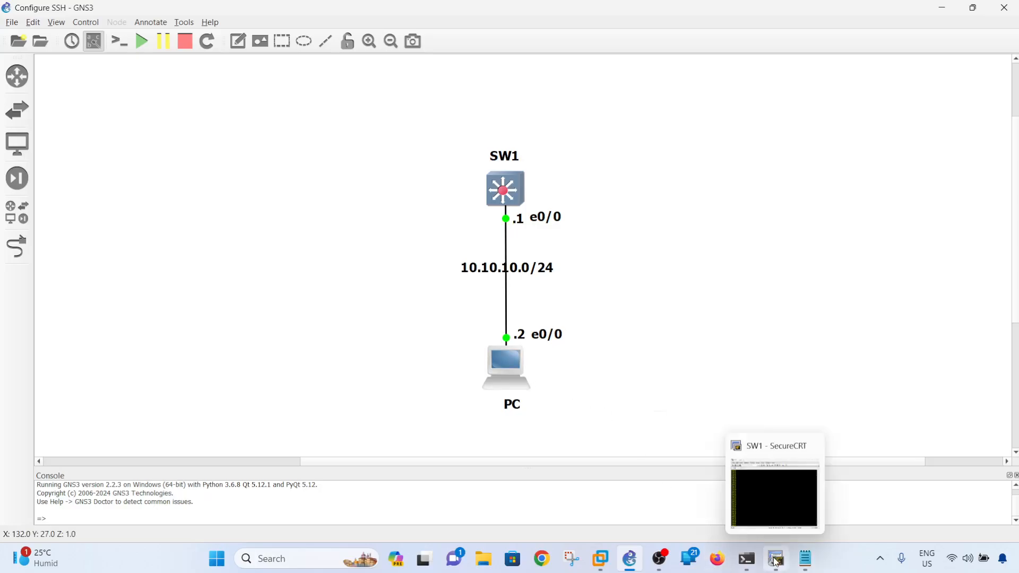
click(775, 559)
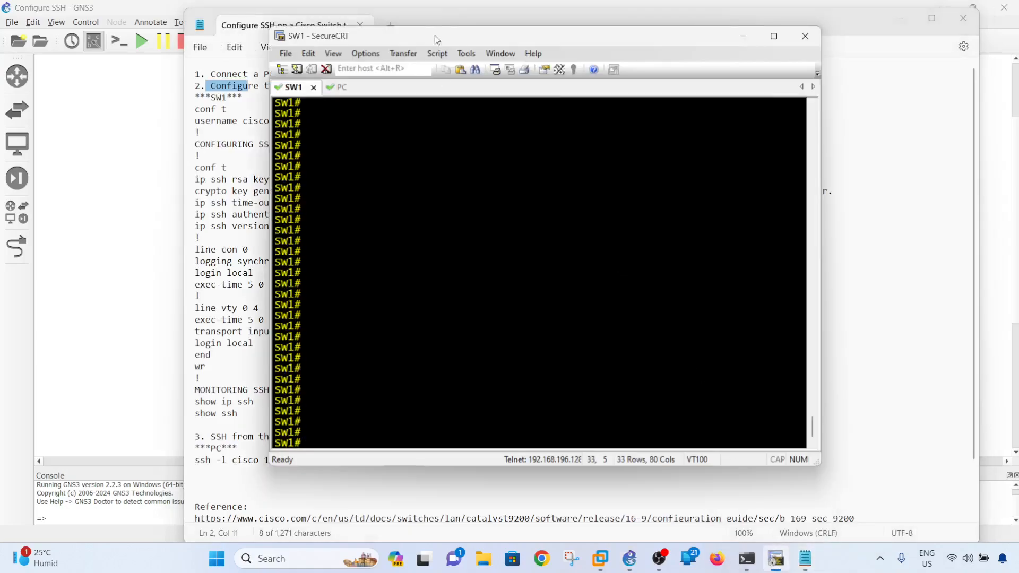
click(804, 36)
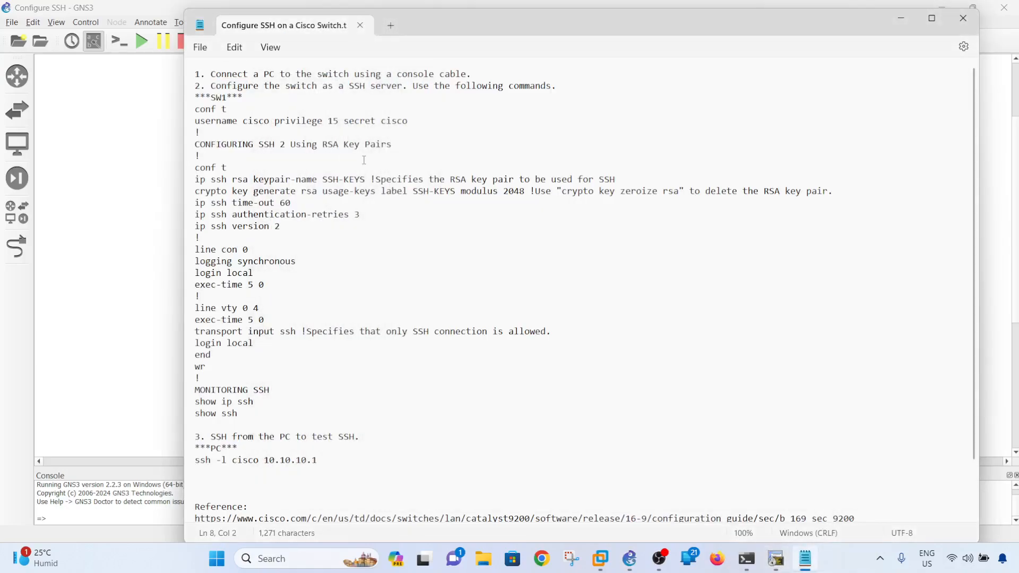
click(775, 562)
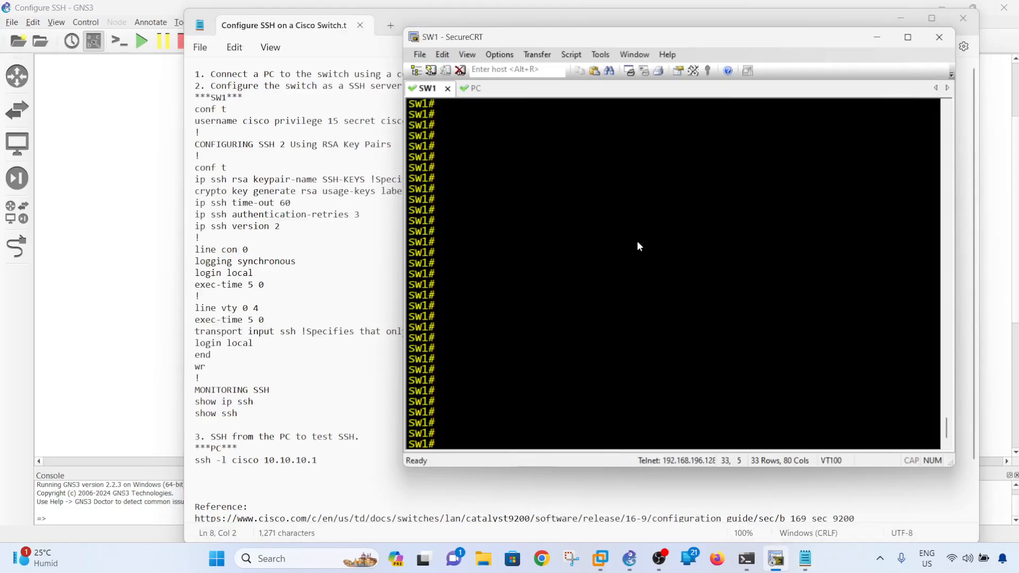
text(conf t)
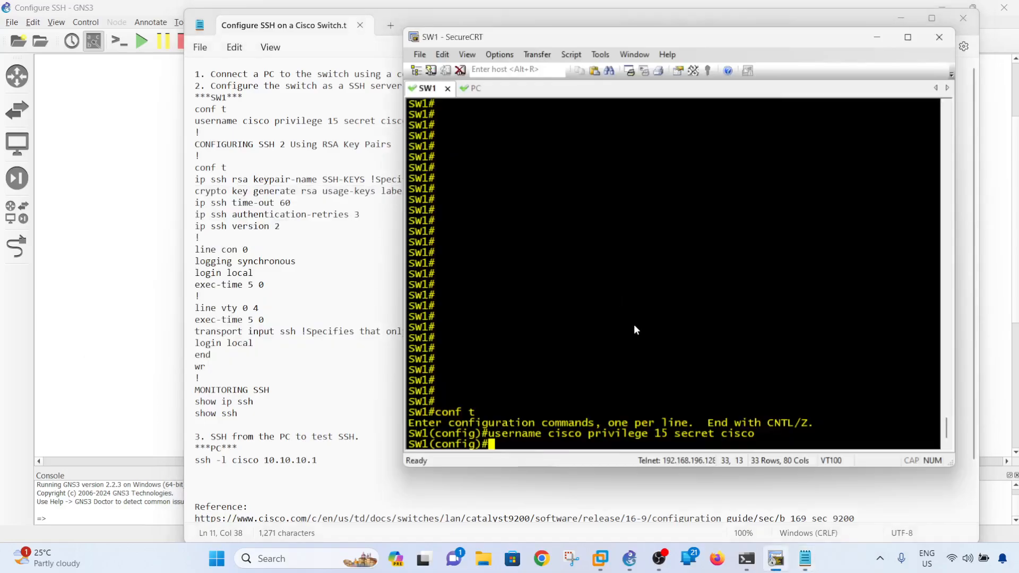
mouse_move(621, 346)
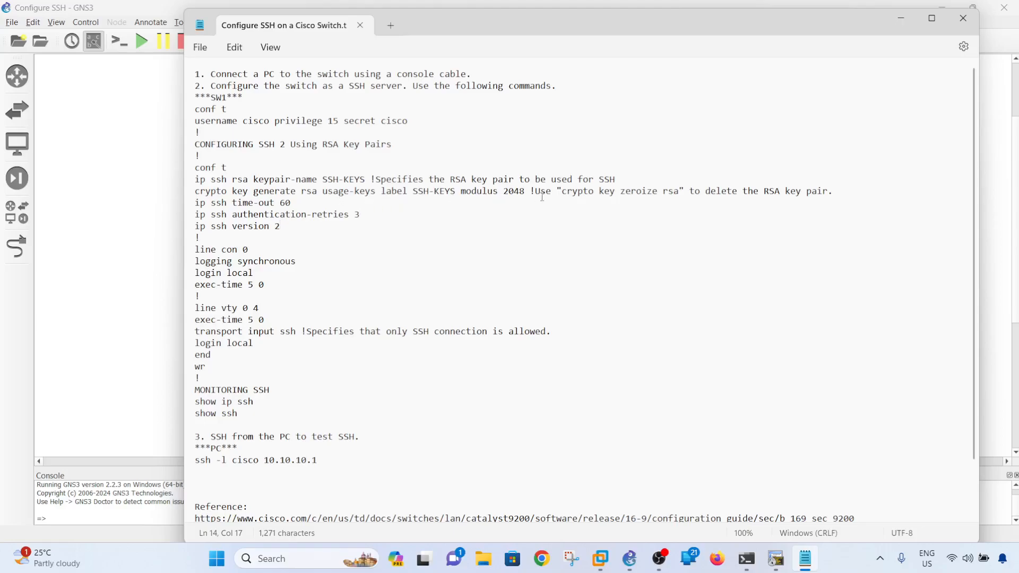
drag(195, 191, 528, 191)
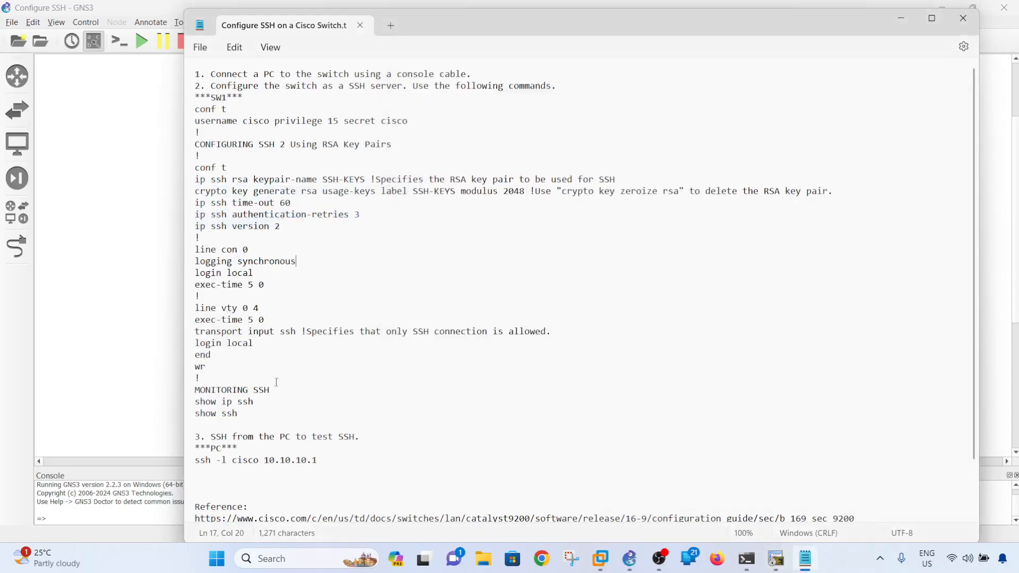
drag(195, 248, 207, 366)
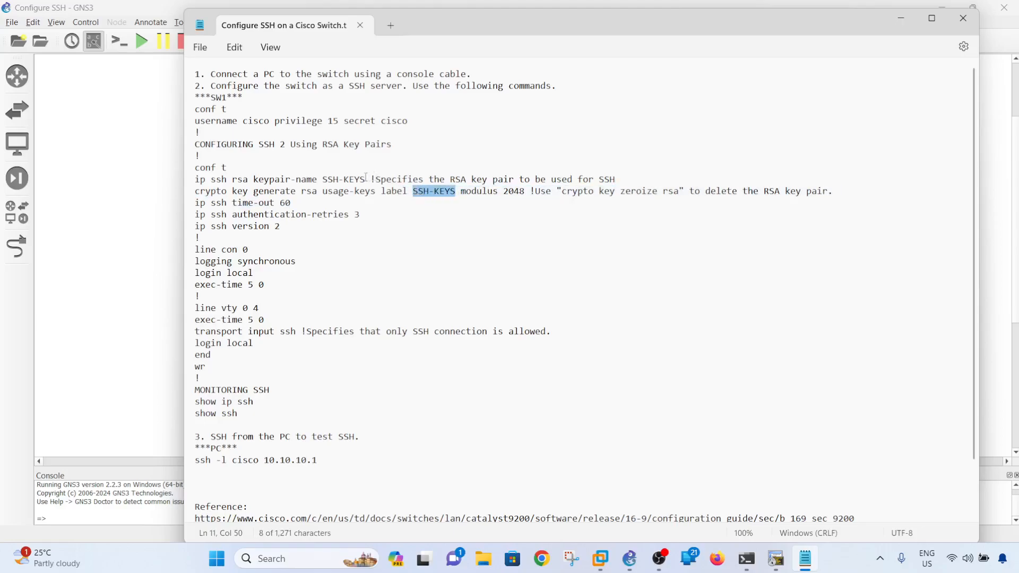
double_click(343, 179)
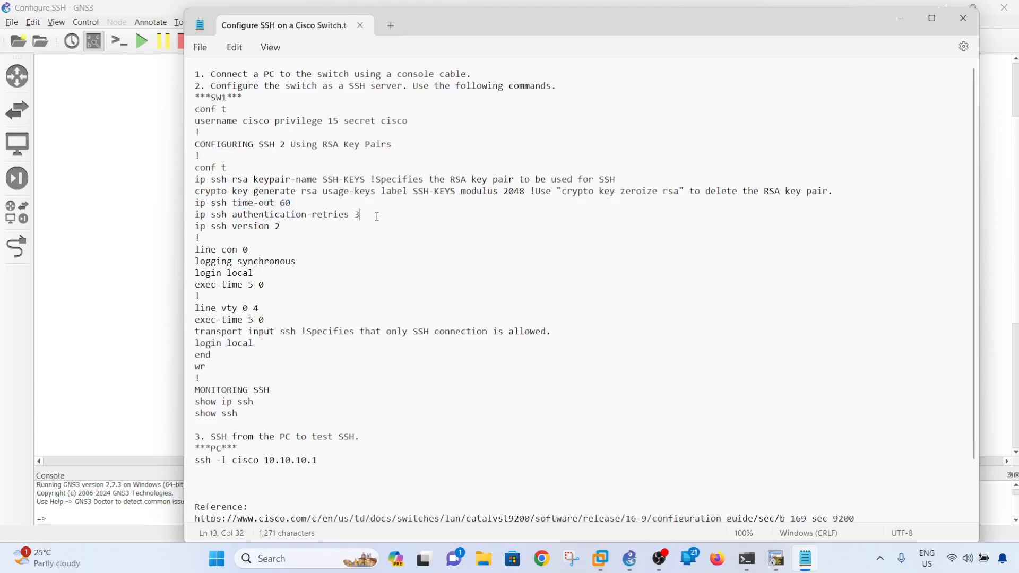
mouse_move(331, 224)
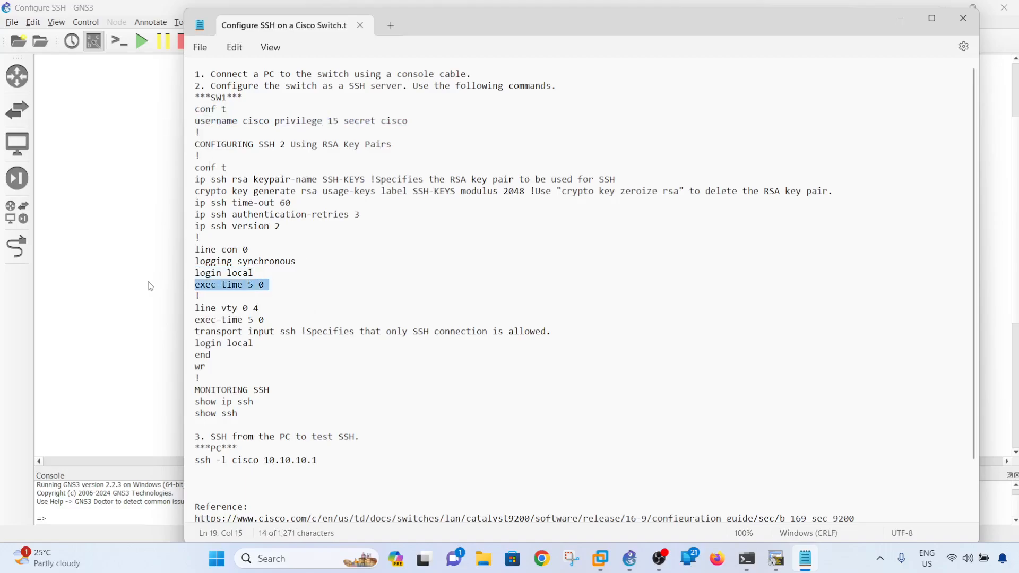
mouse_move(217, 325)
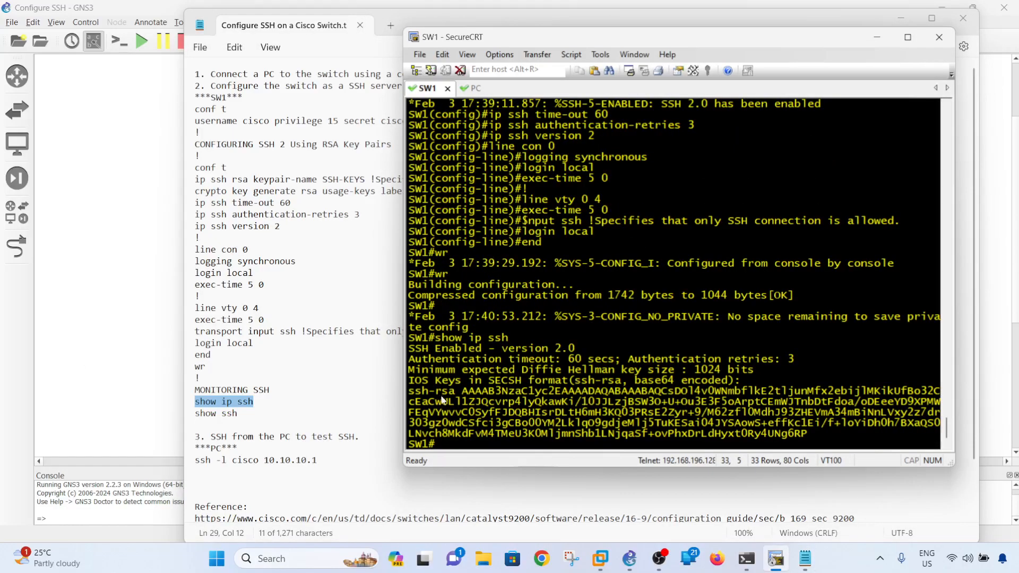
- Run show ssh, show ip int br and show run int Vlan1, confirming Vlan1 is 10.10.10.1/24
click(215, 413)
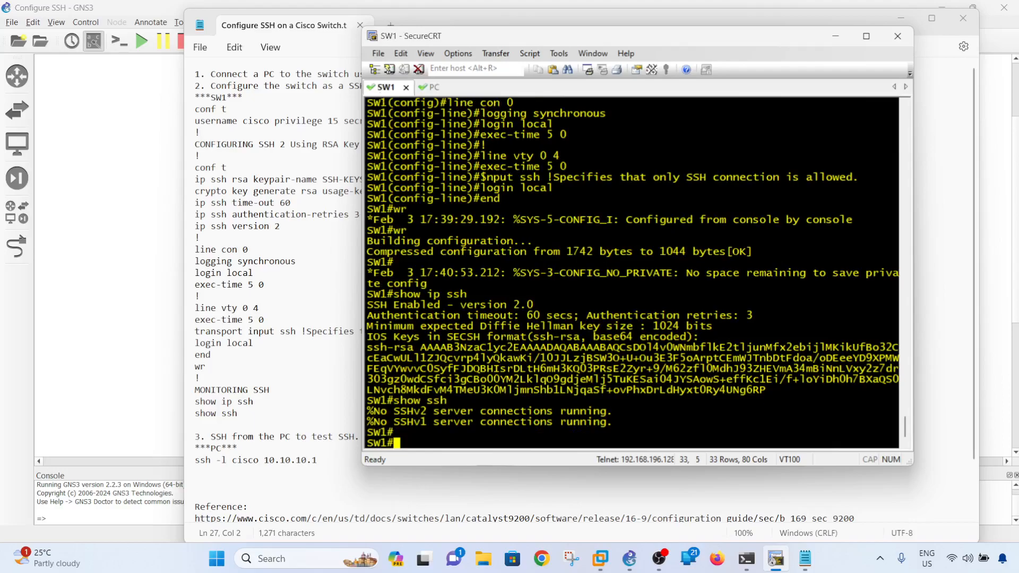
text(show ip int br)
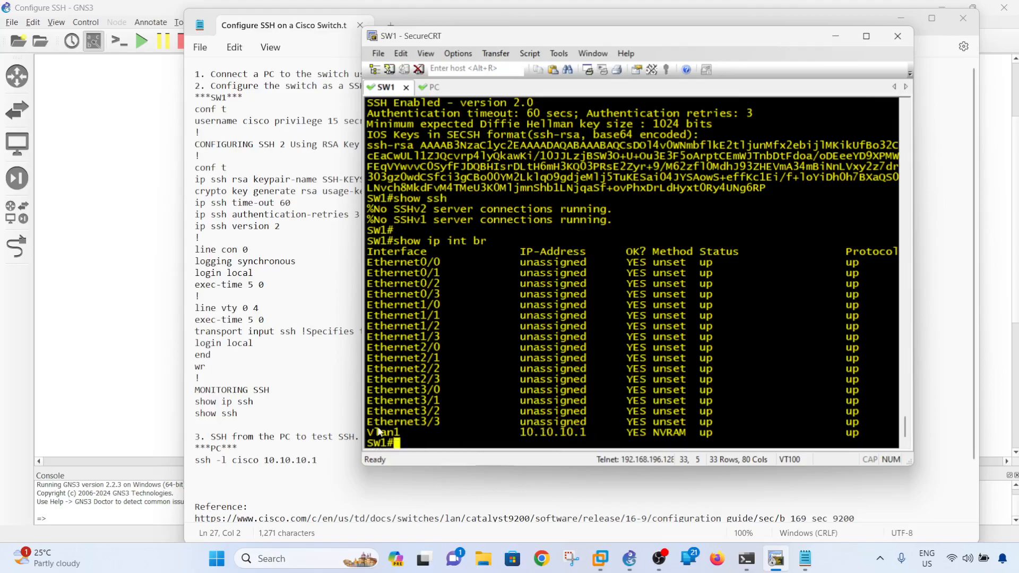
text(show run int Vlan1)
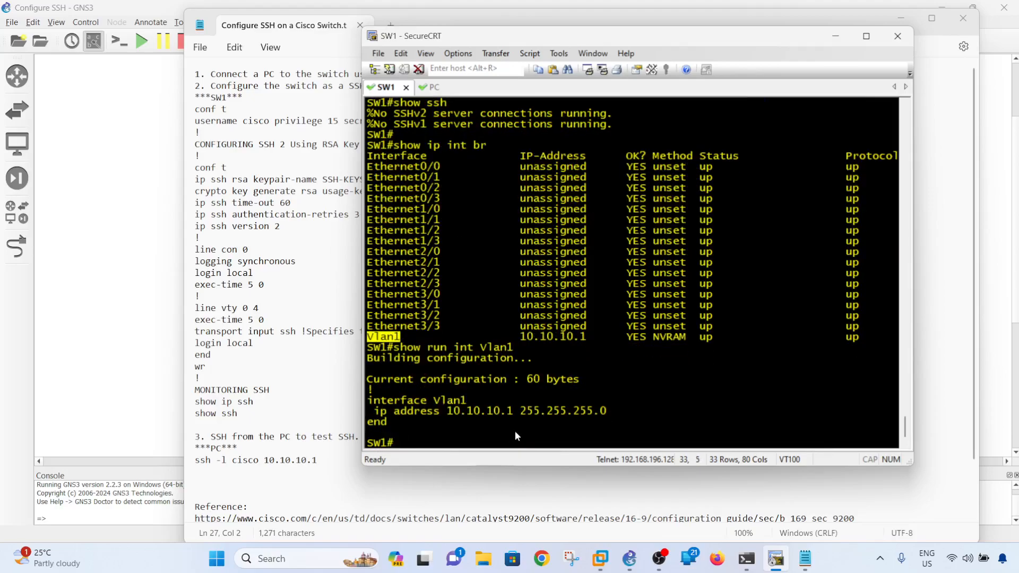
mouse_move(513, 420)
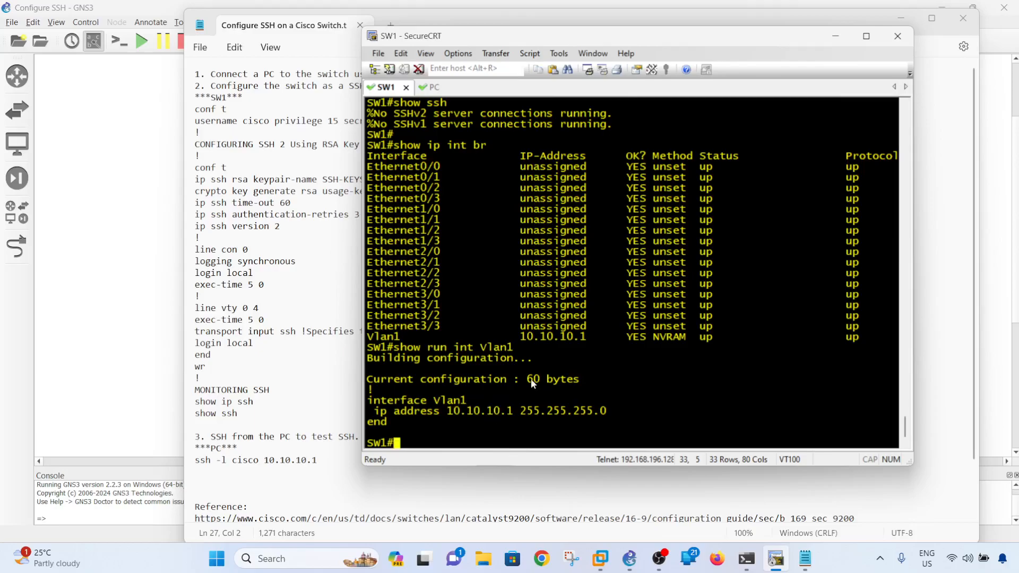
mouse_move(440, 367)
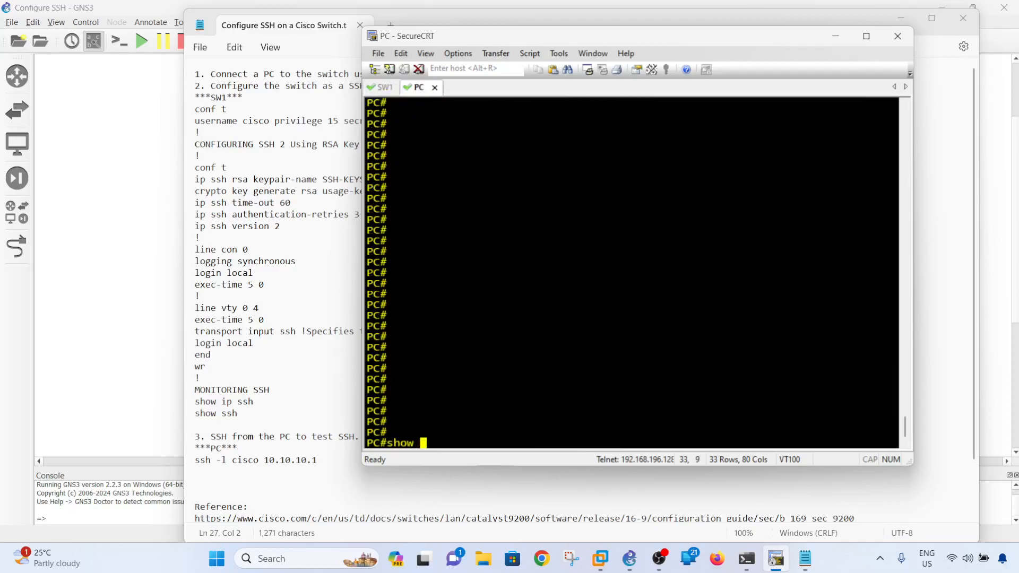
- Run show run int vlan1 on the PC (10.10.10.2/24) and begin pinging 10.10.10.1
text(run int vlan1)
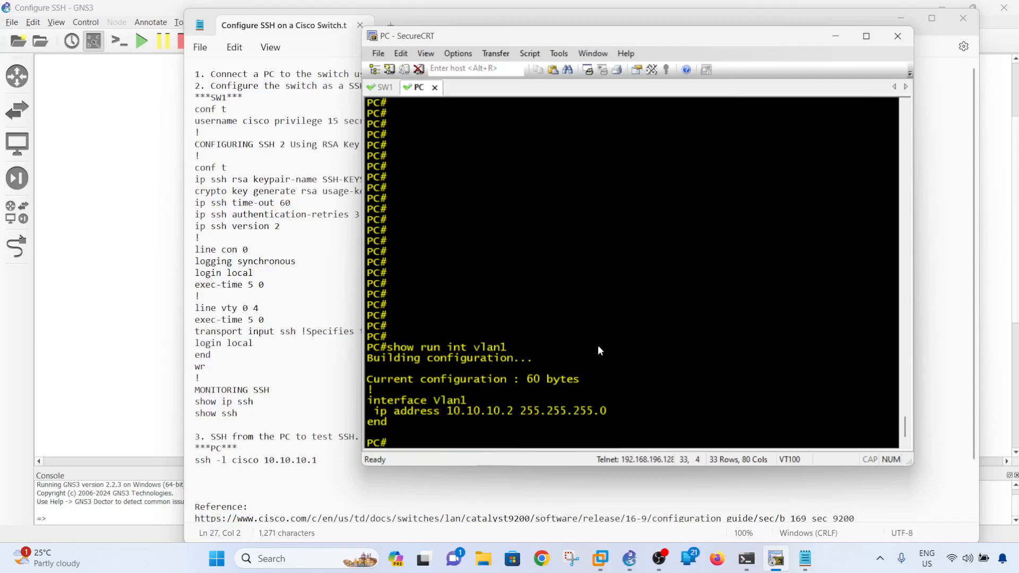
mouse_move(371, 405)
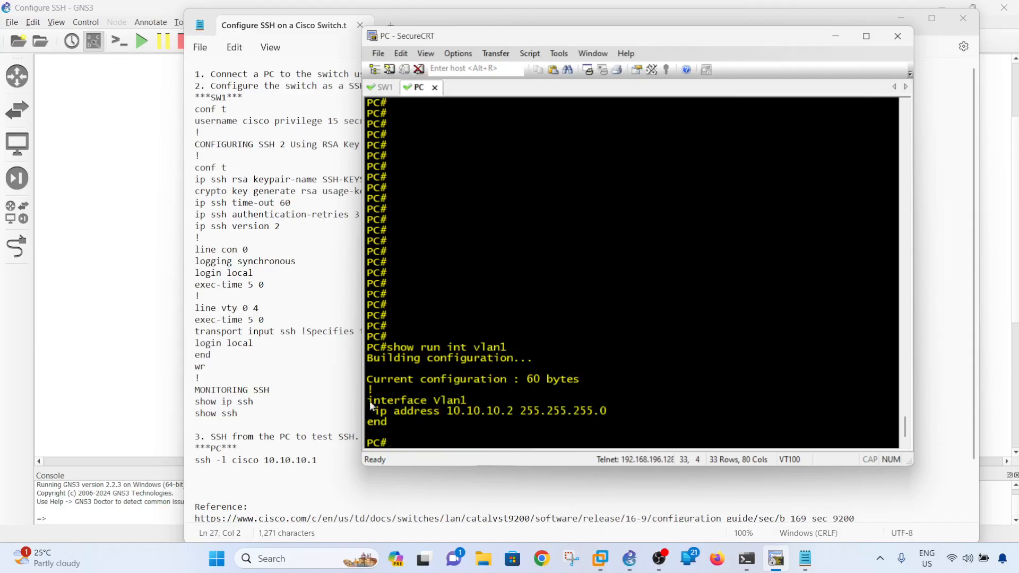
mouse_move(468, 206)
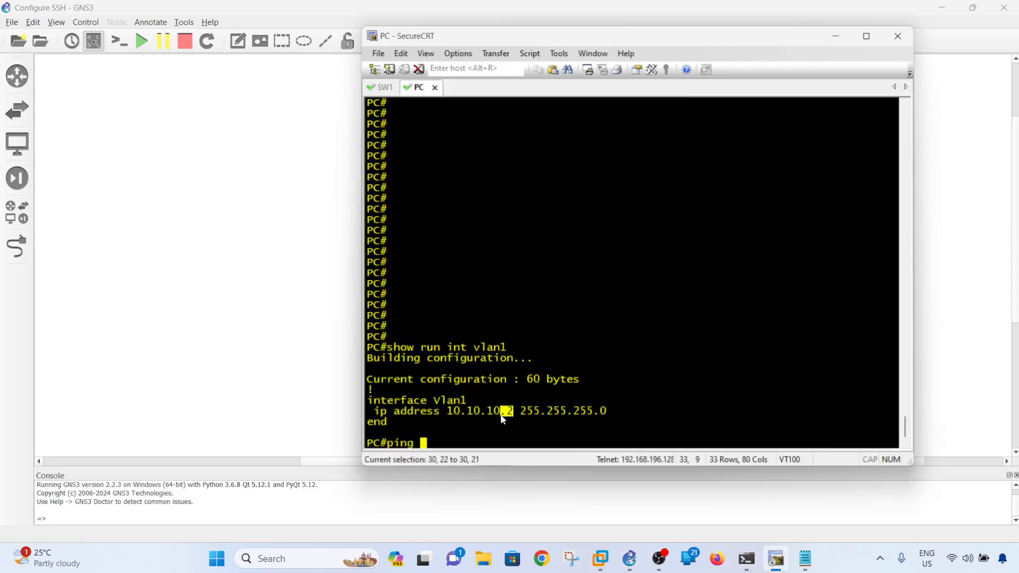
text(10.10.10.1)
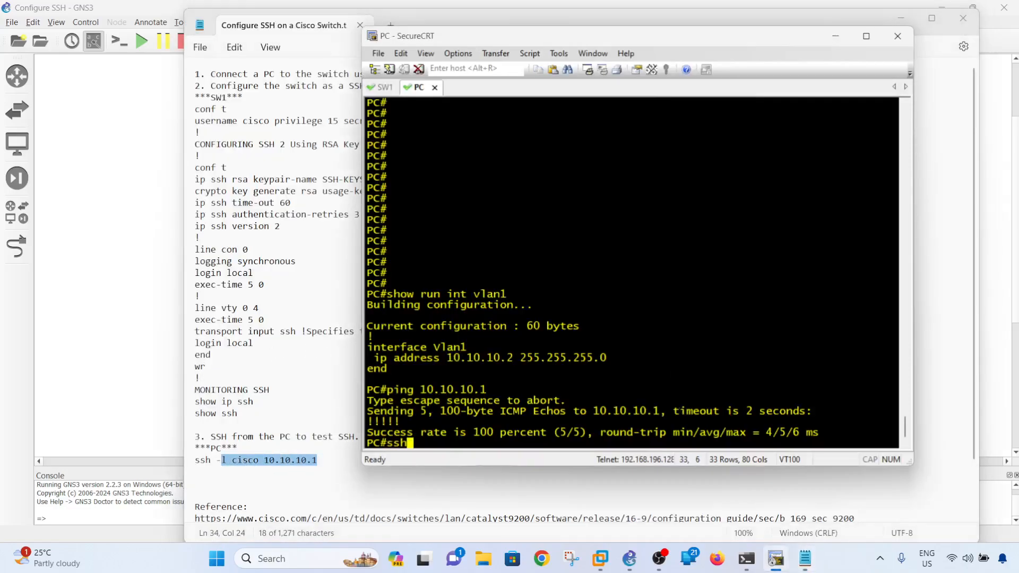
text(?)
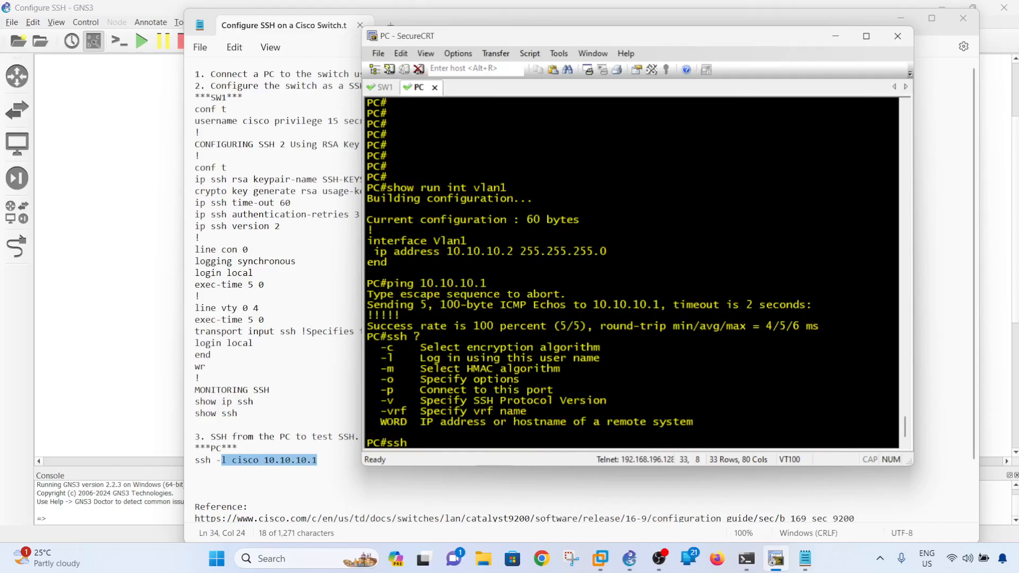
text(-l)
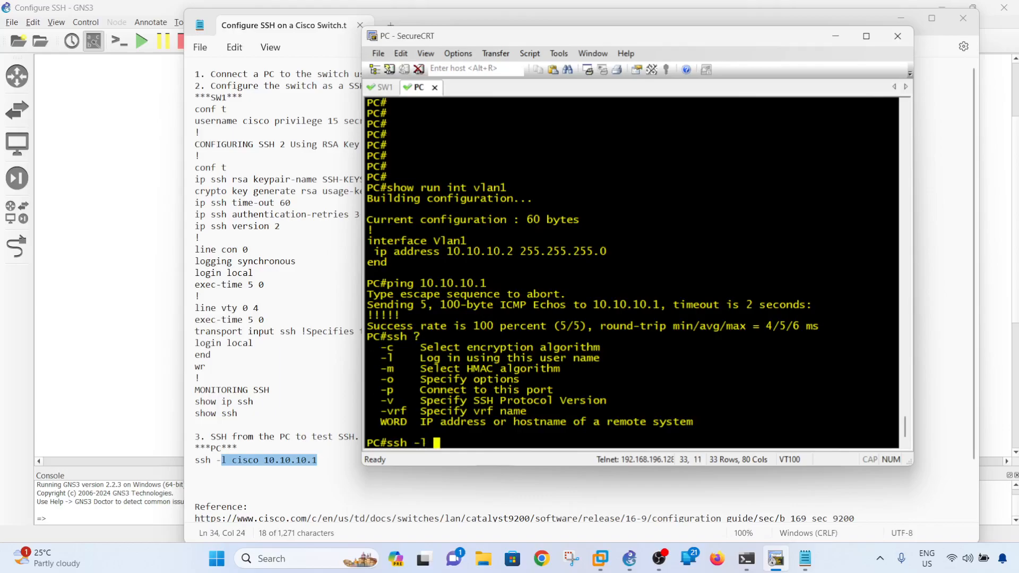
text(cisco)
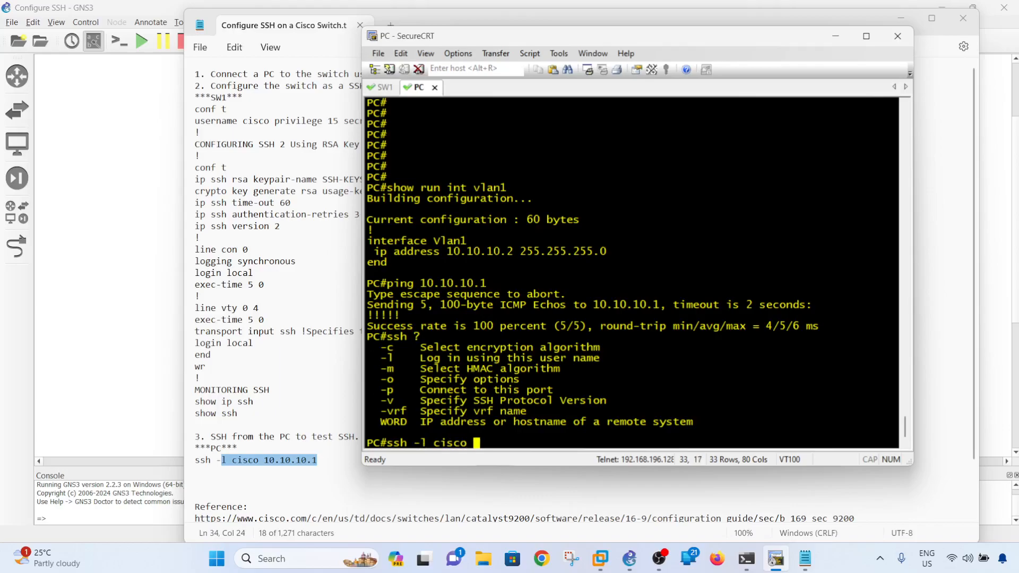
mouse_move(511, 272)
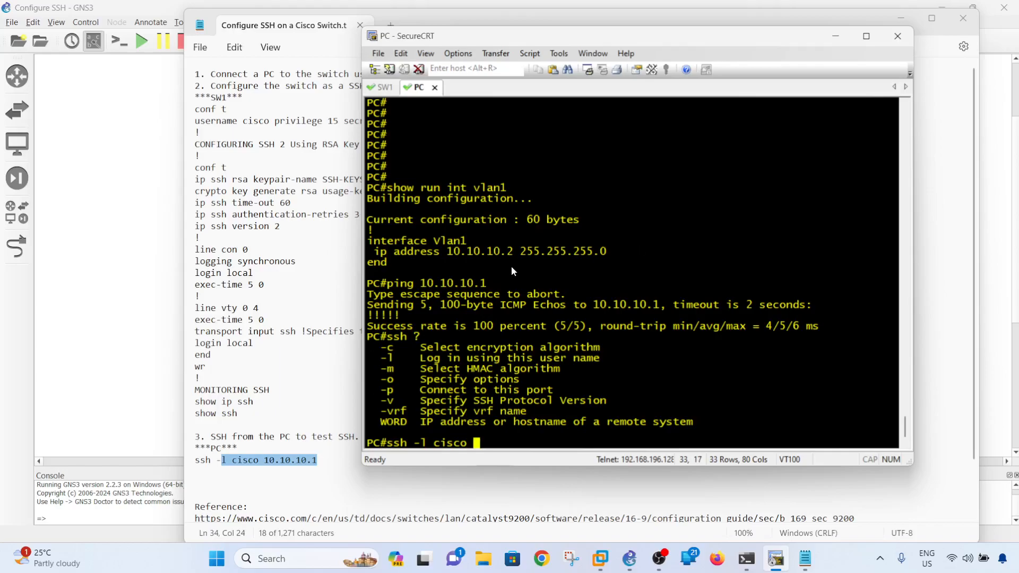
text(10.)
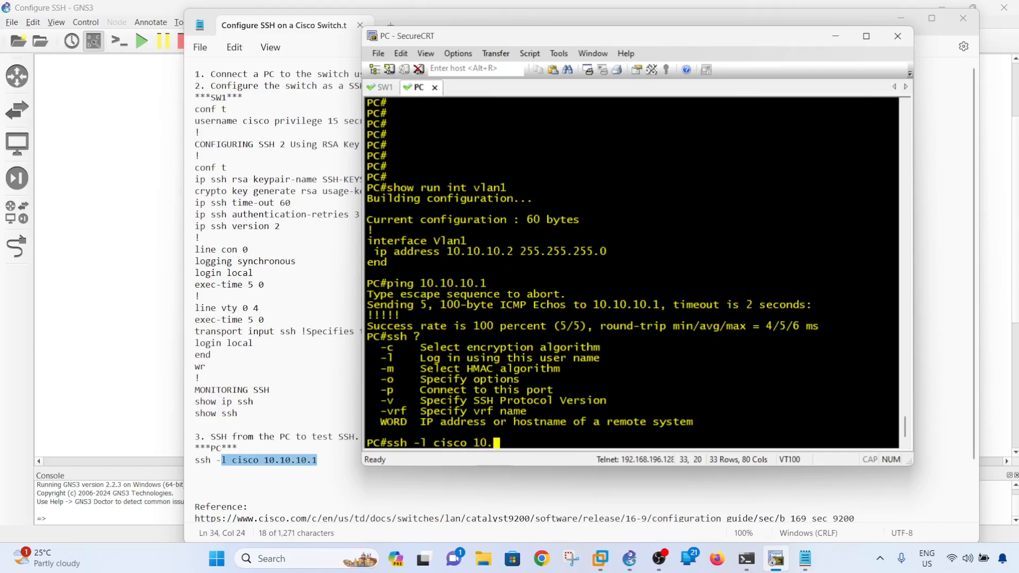
text(10.10.1)
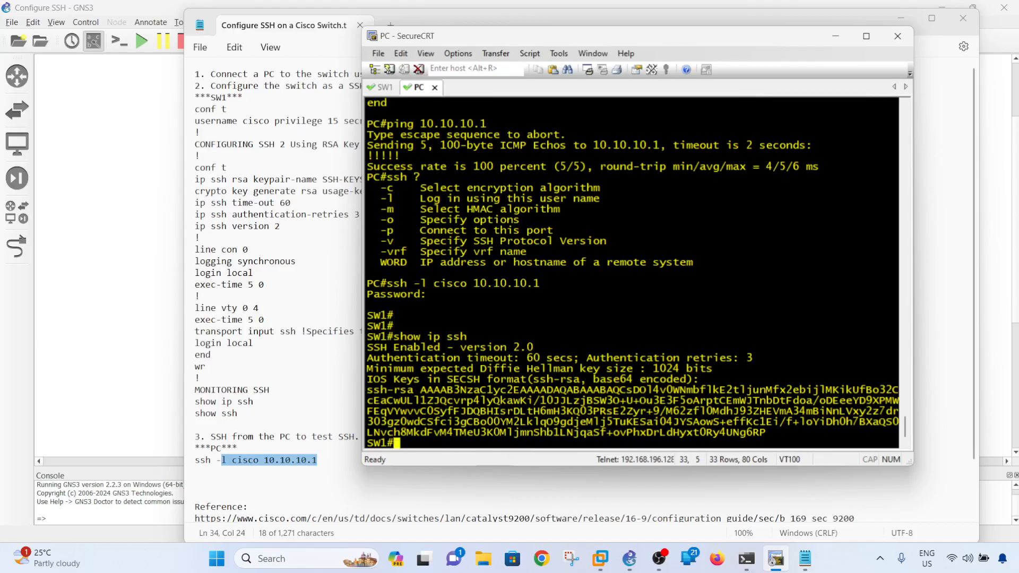
- Run show ip ssh on SW1 to confirm SSH version 2.0 is enabled
text(show)
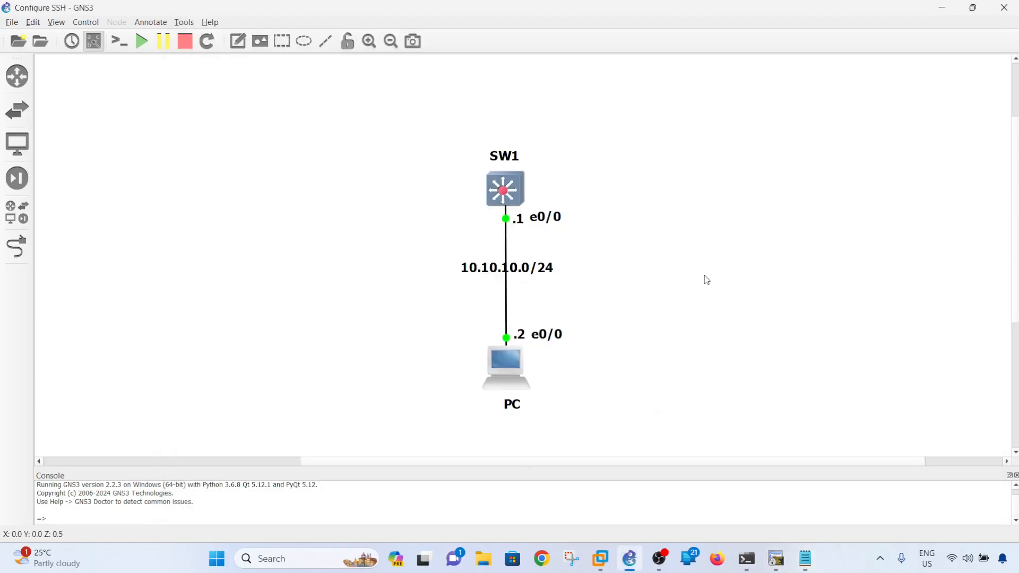
mouse_move(505, 364)
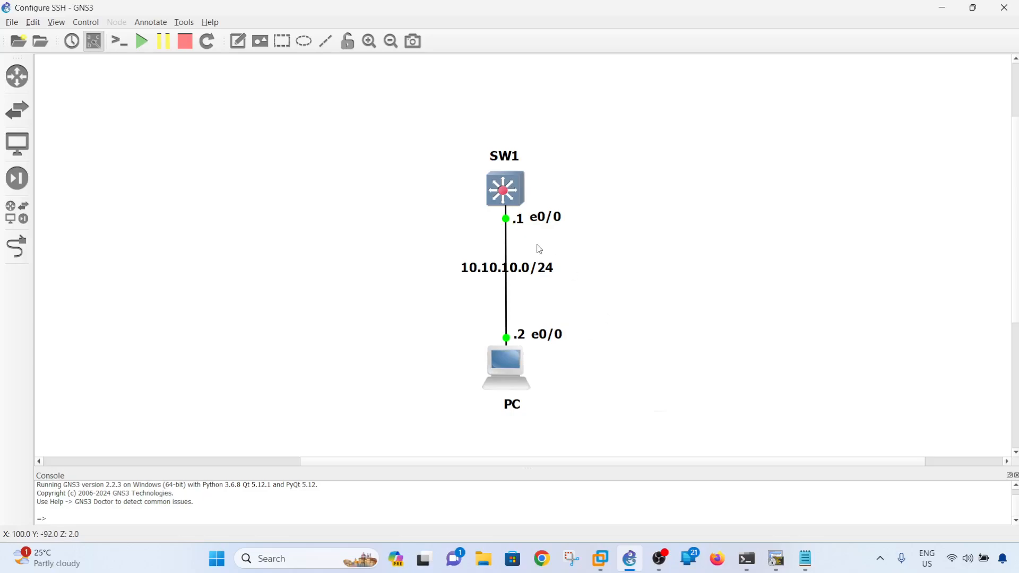
mouse_move(383, 210)
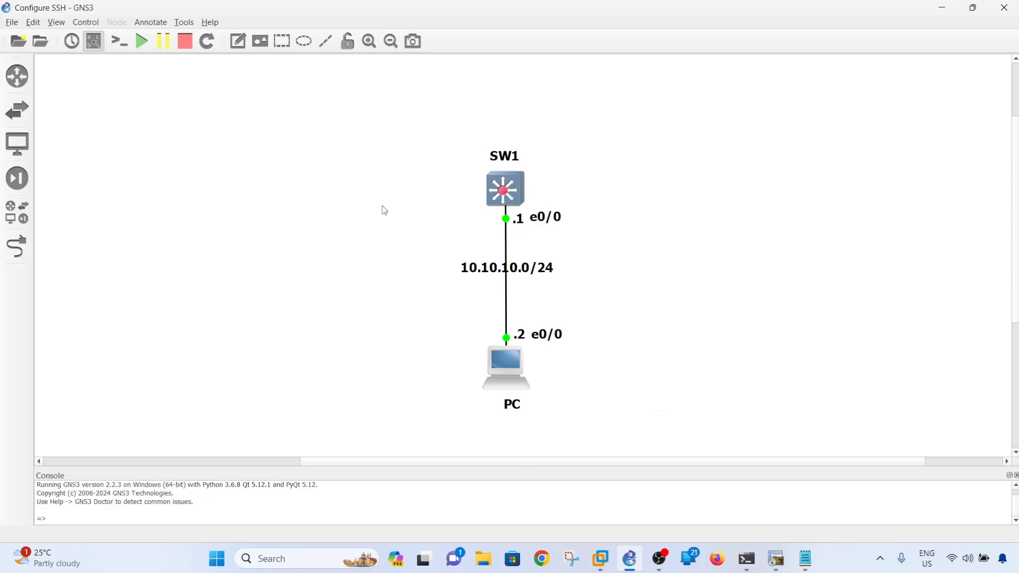
mouse_move(385, 237)
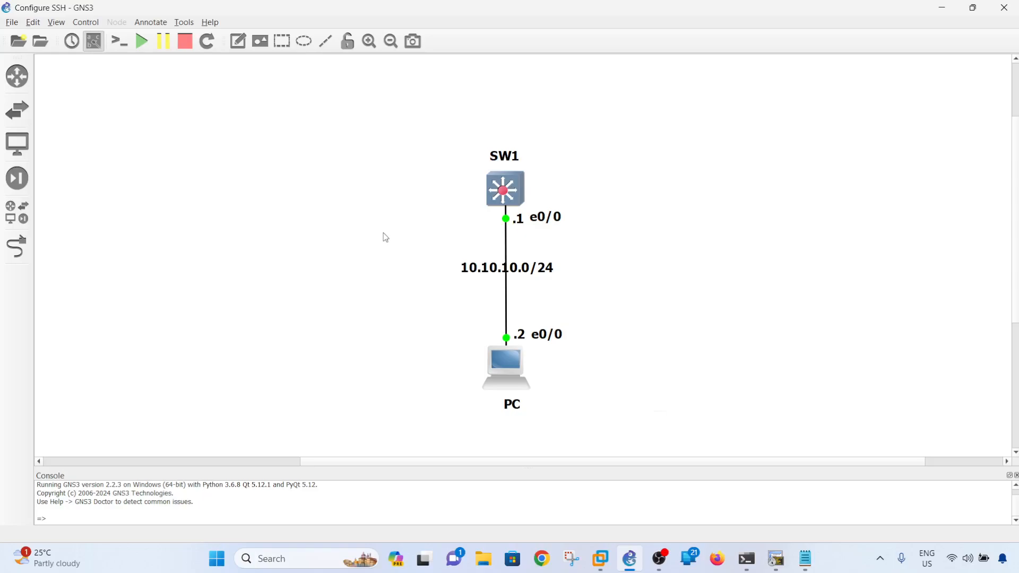